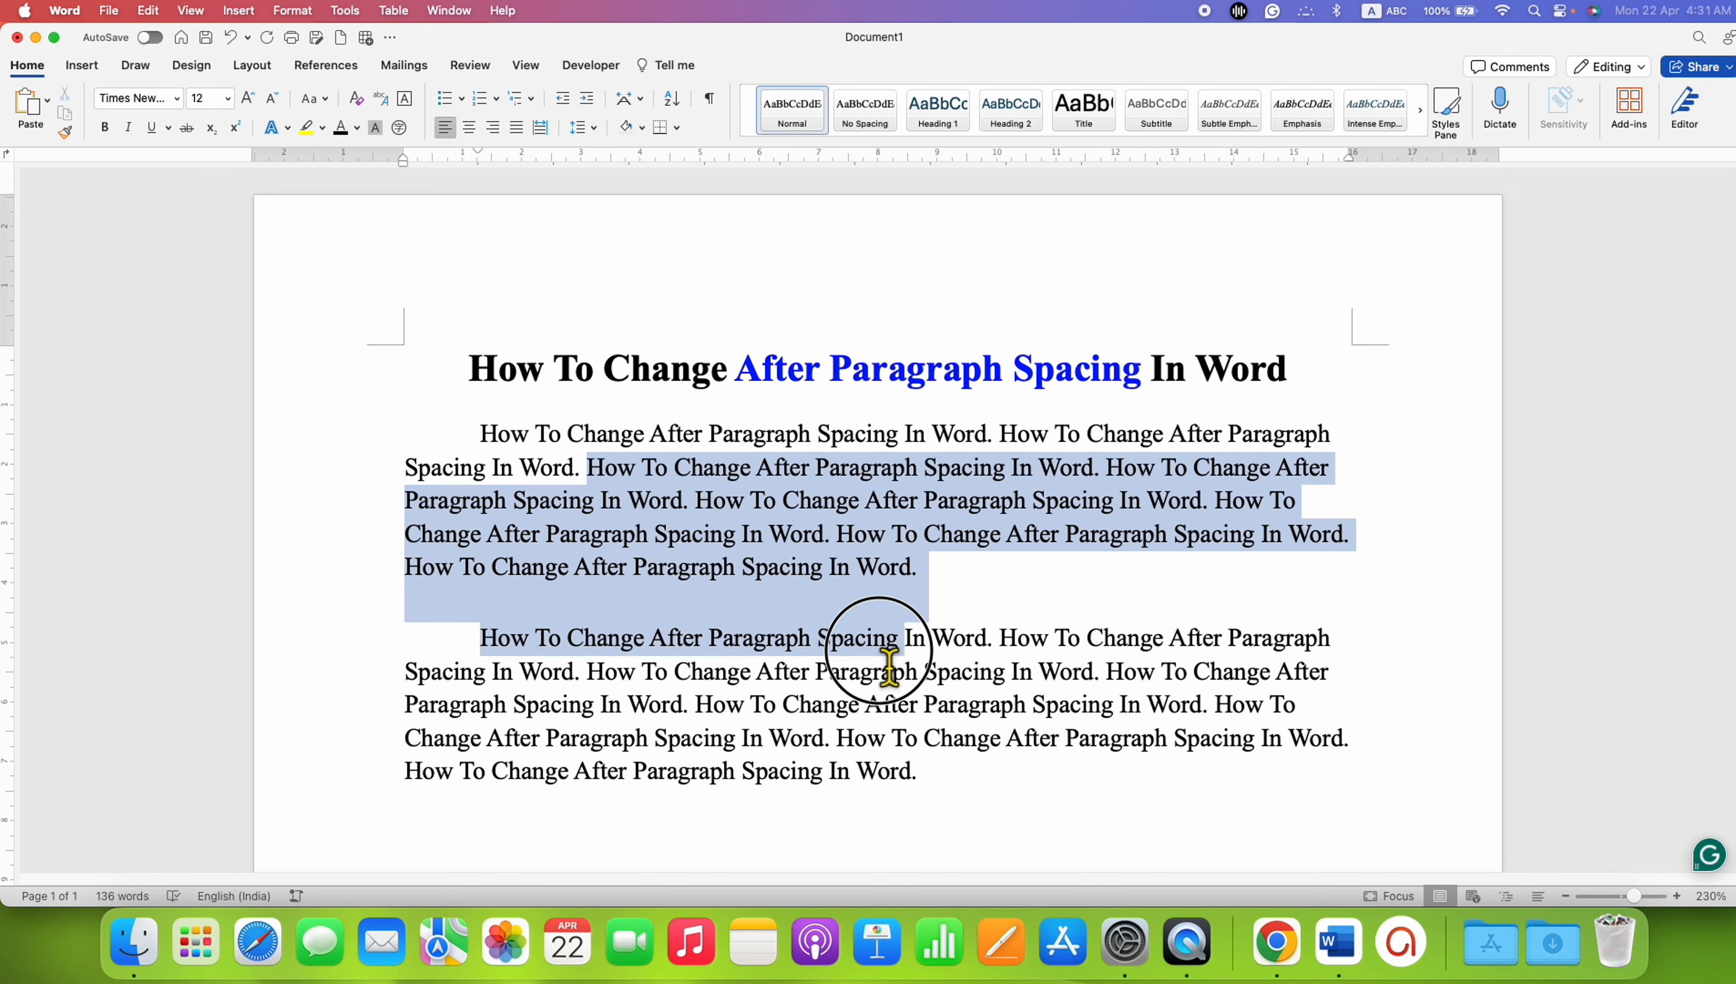
Select both body paragraphs under the title by dragging across them
drag(880, 660, 963, 738)
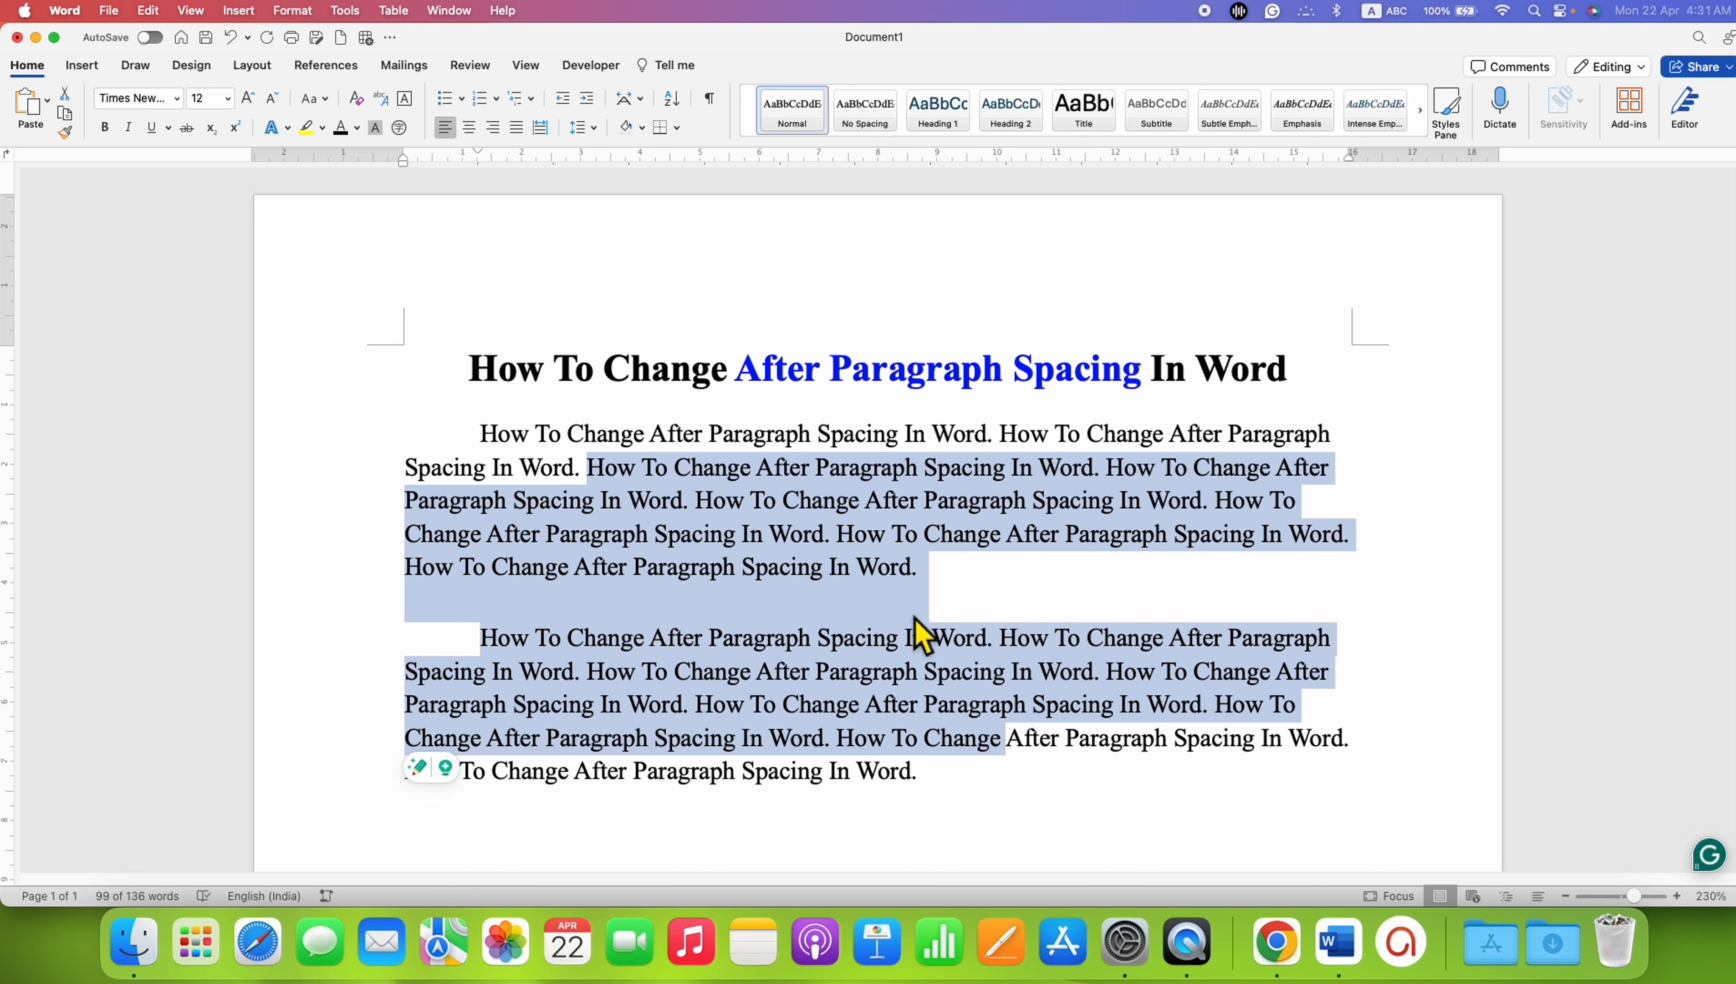
mouse_move(924, 587)
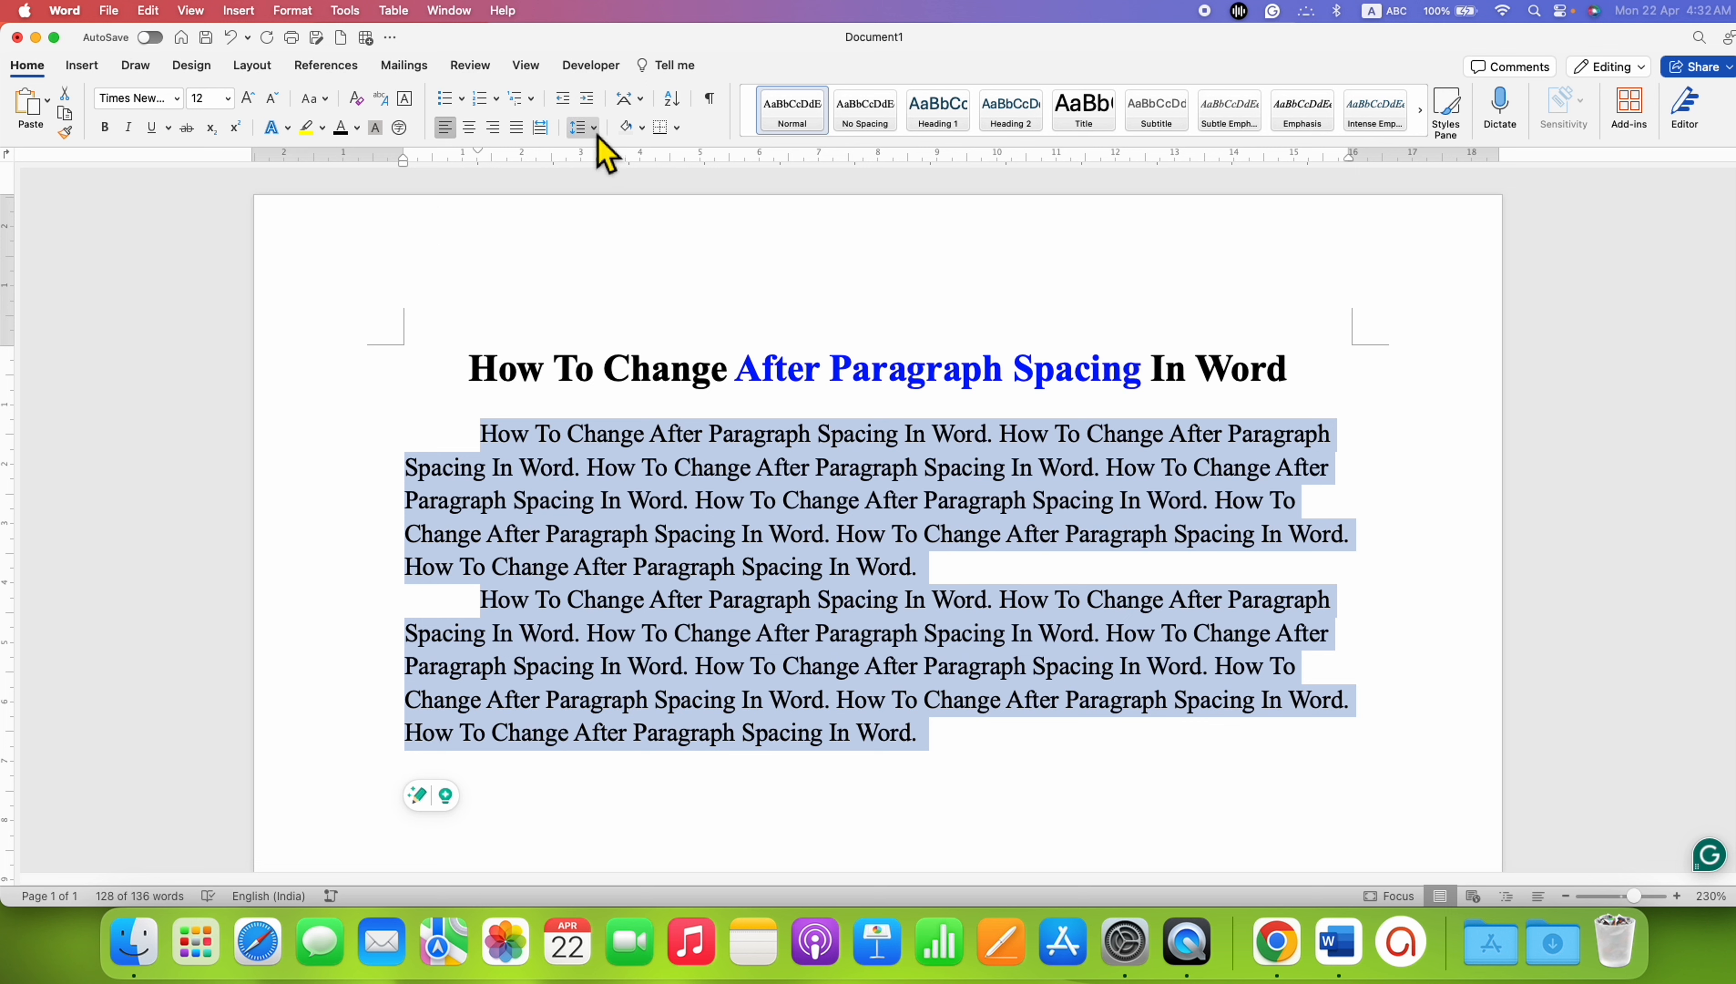
mouse_move(580, 126)
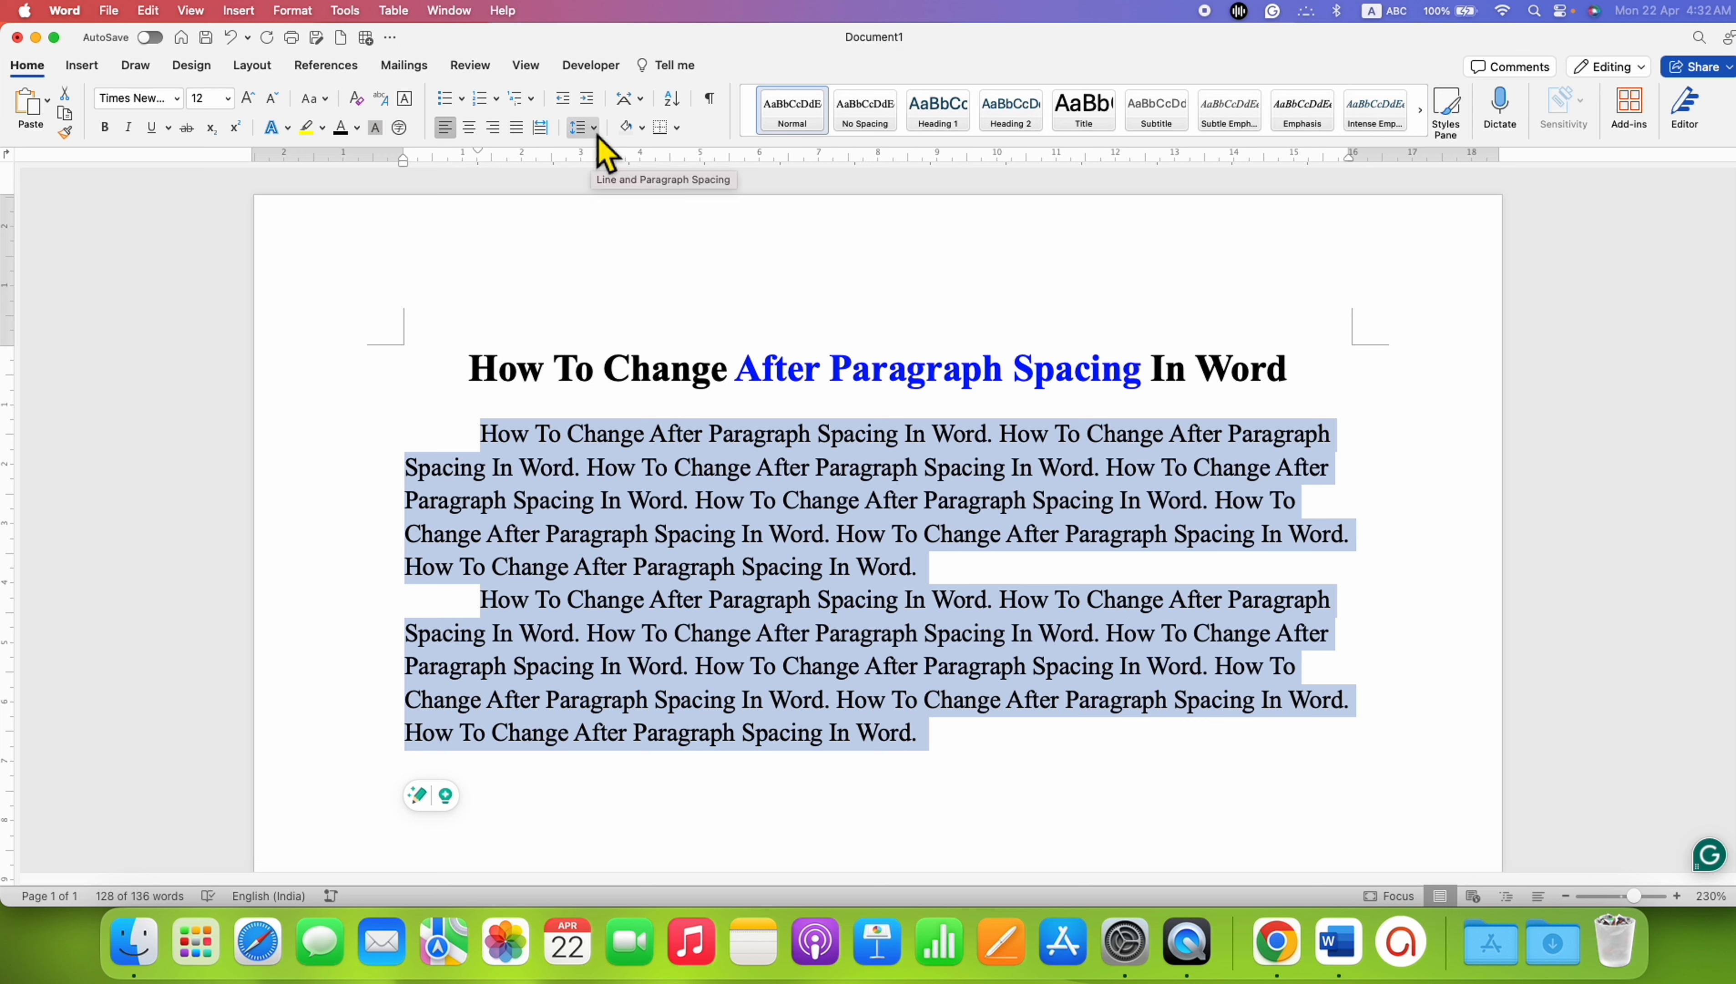
Add space after each selected paragraph from the Line and Paragraph Spacing menu
click(575, 127)
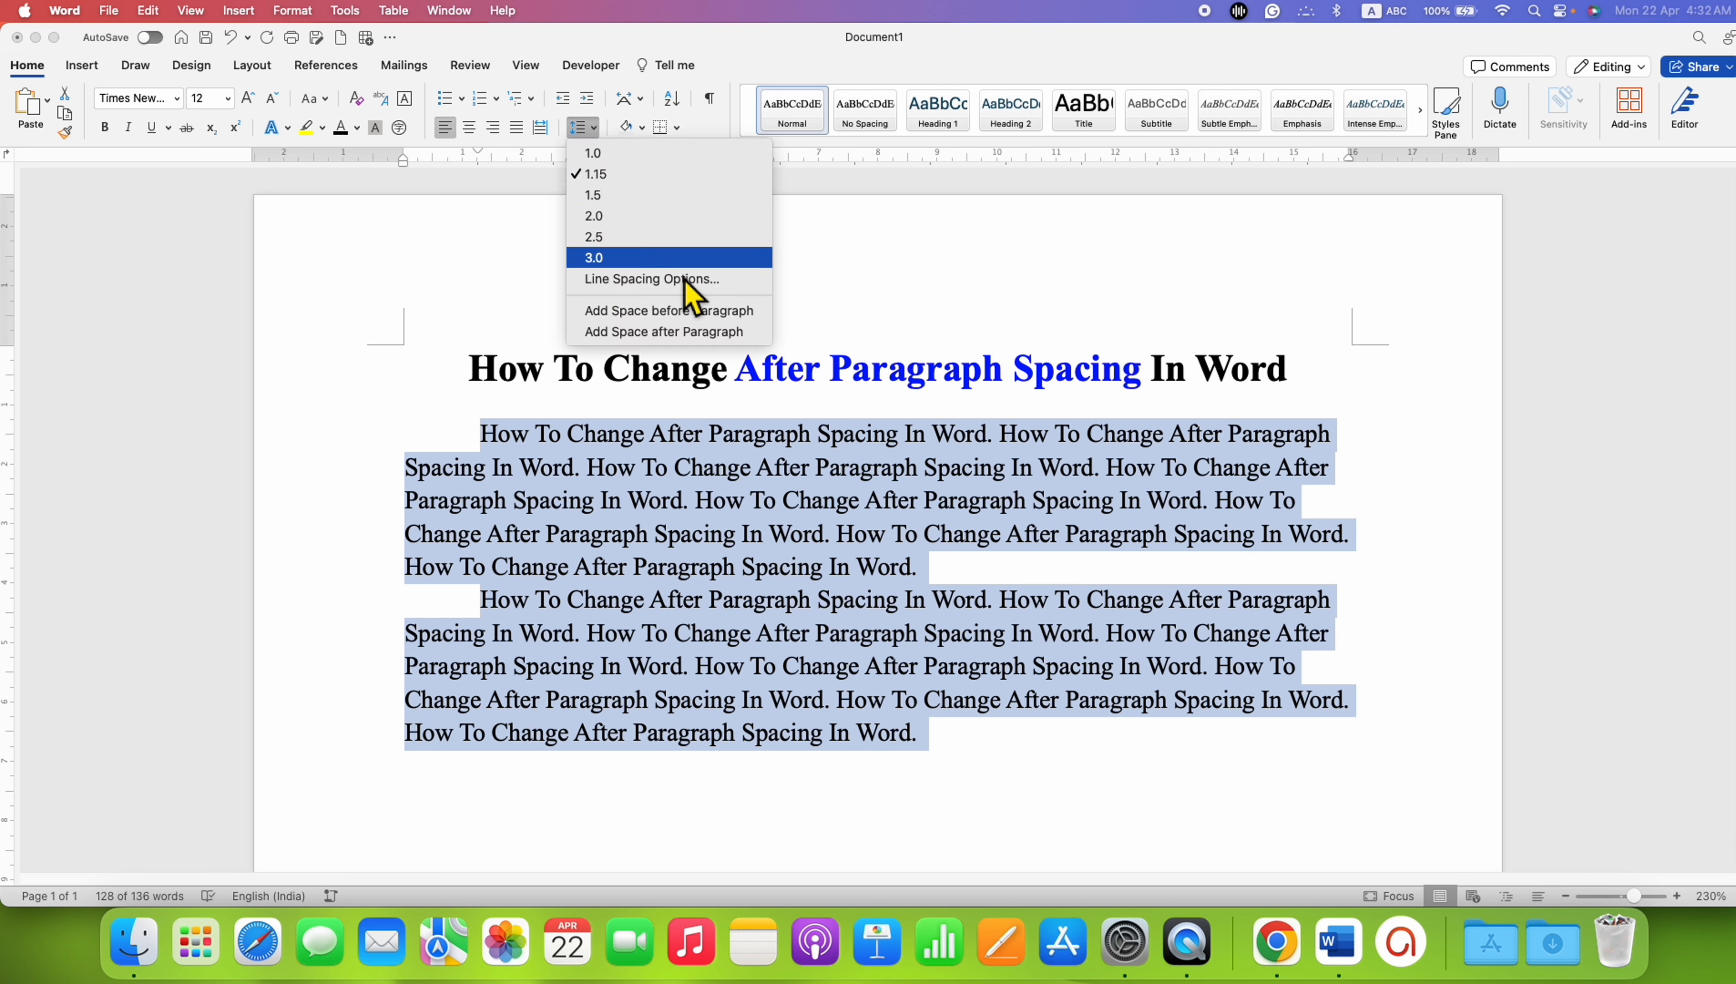
mouse_move(724, 332)
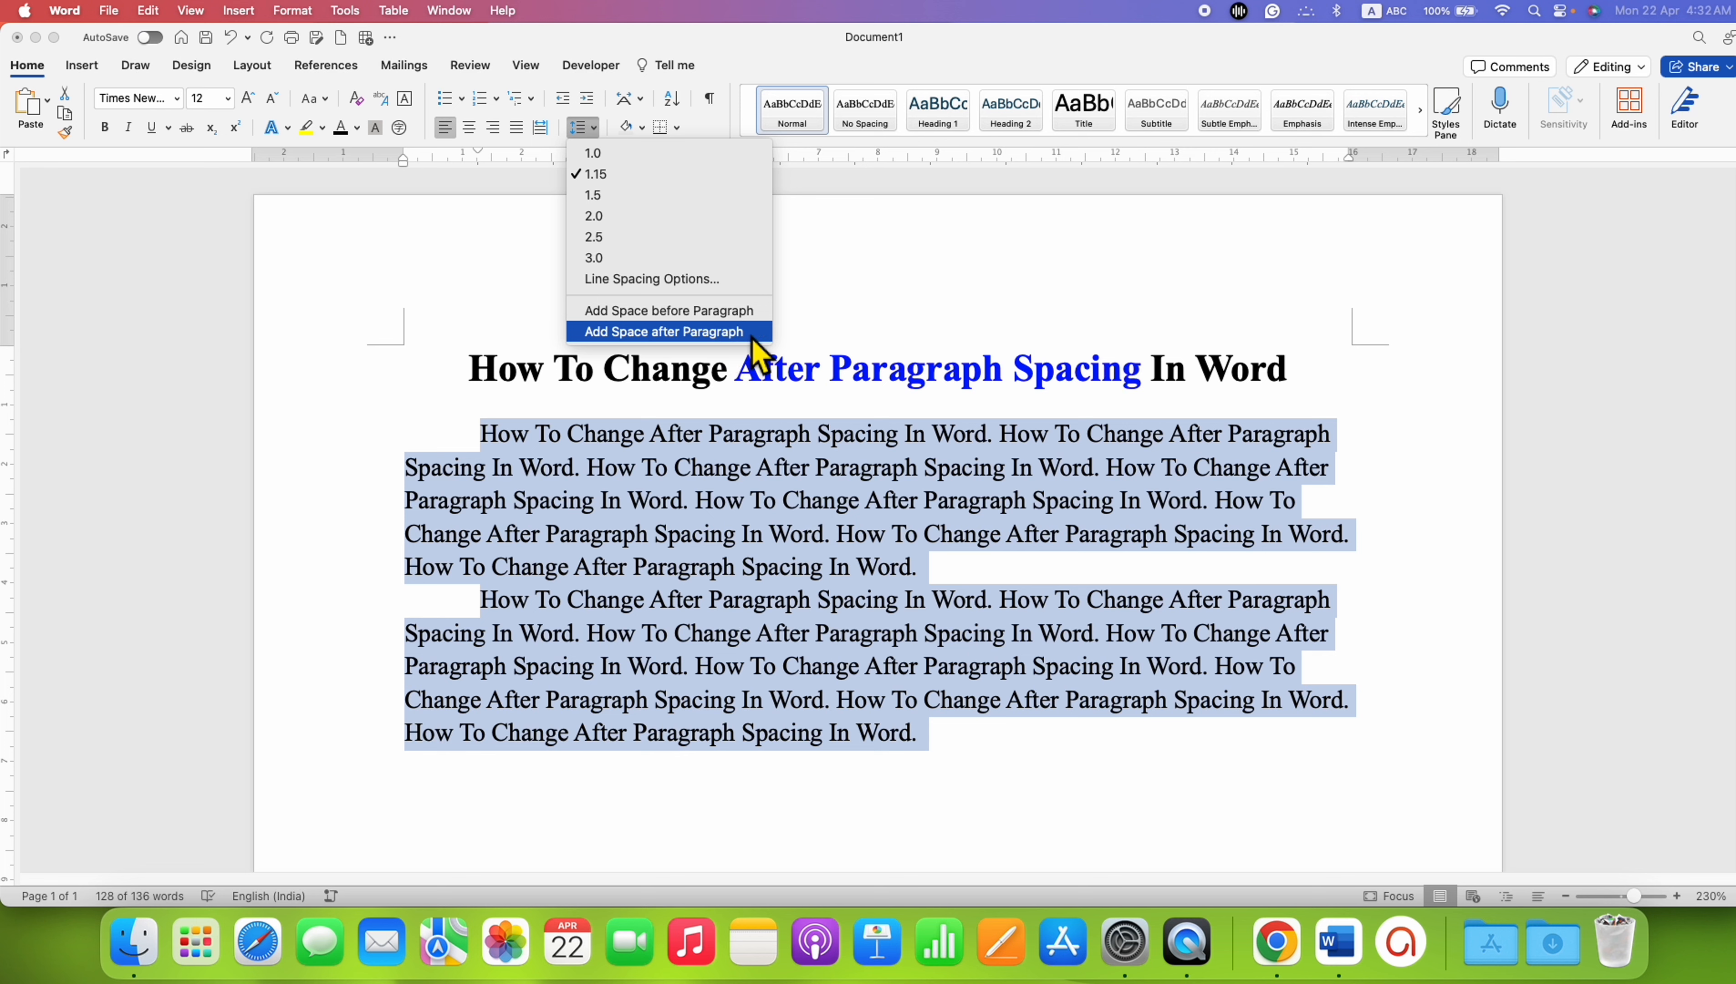
click(661, 332)
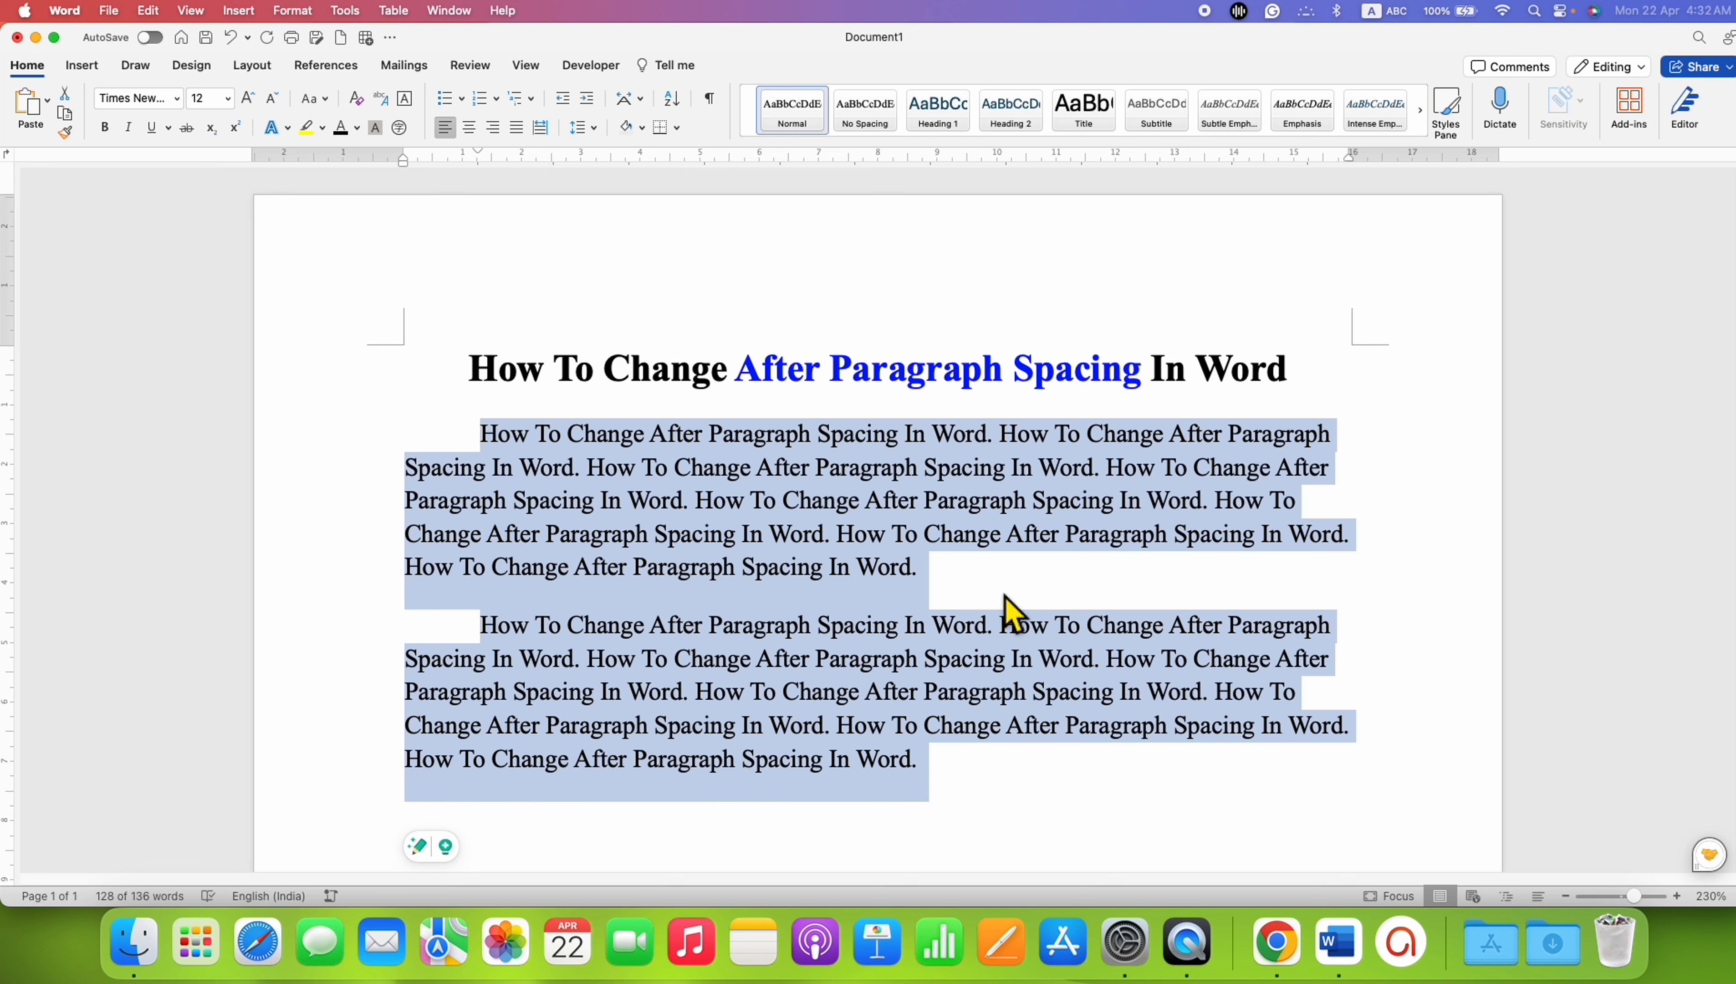
mouse_move(910, 631)
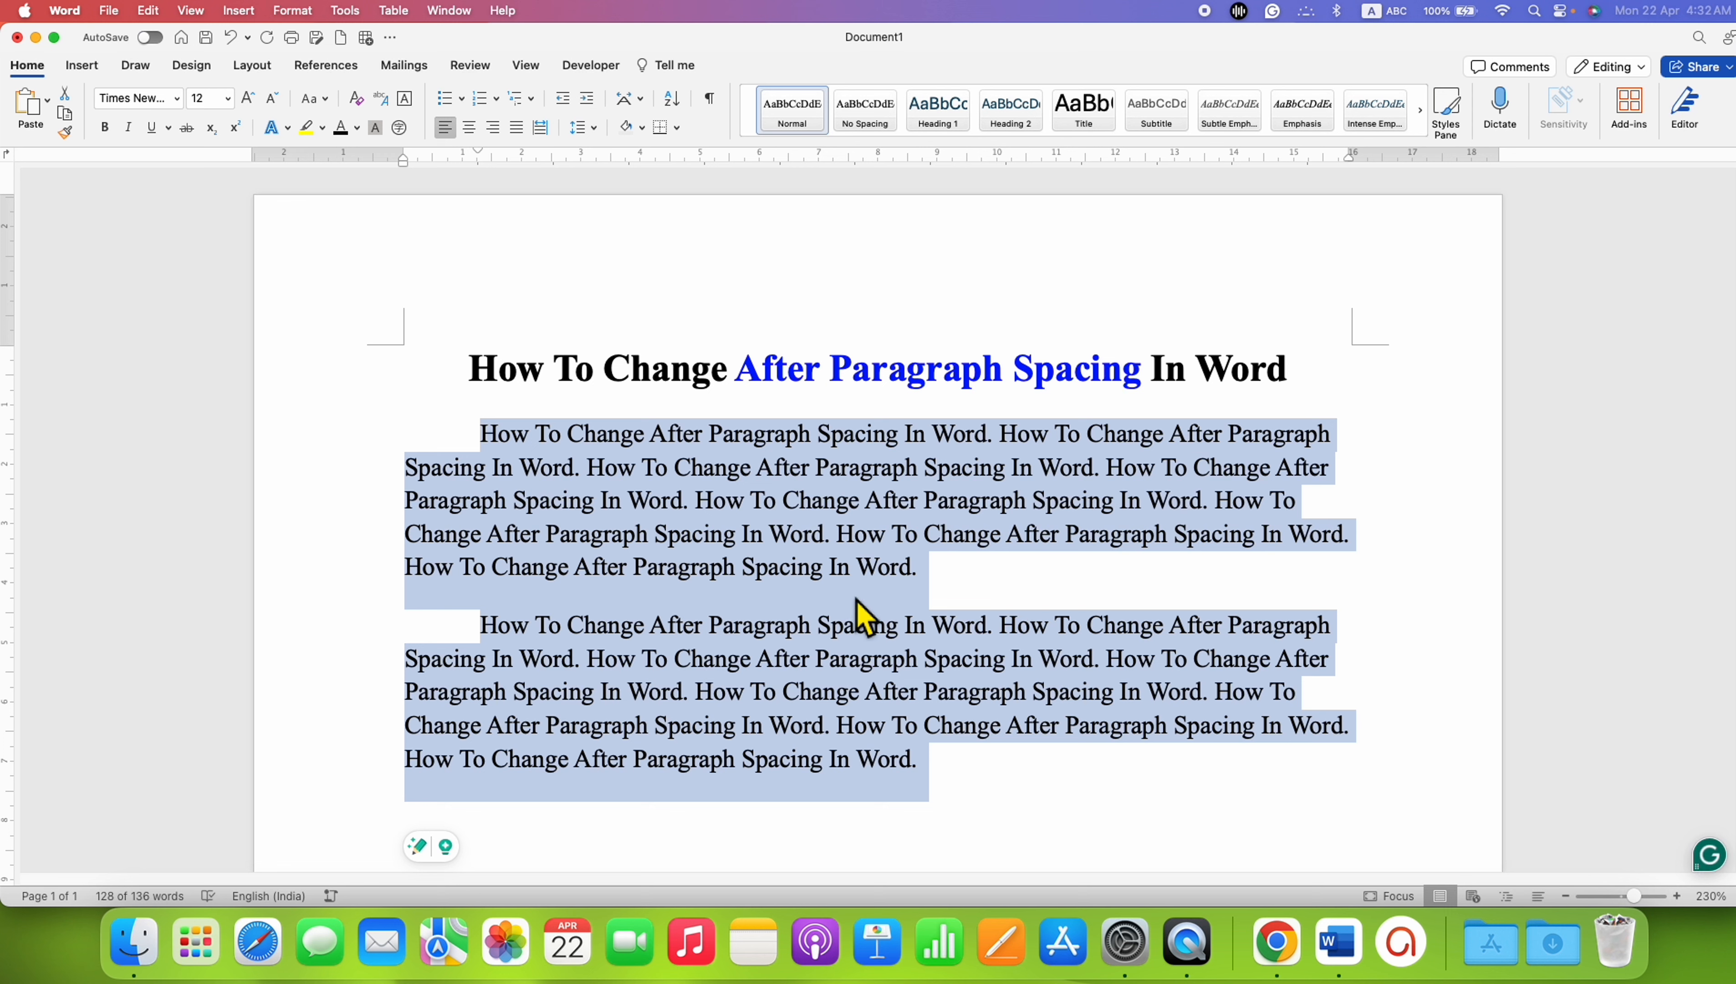
mouse_move(821, 610)
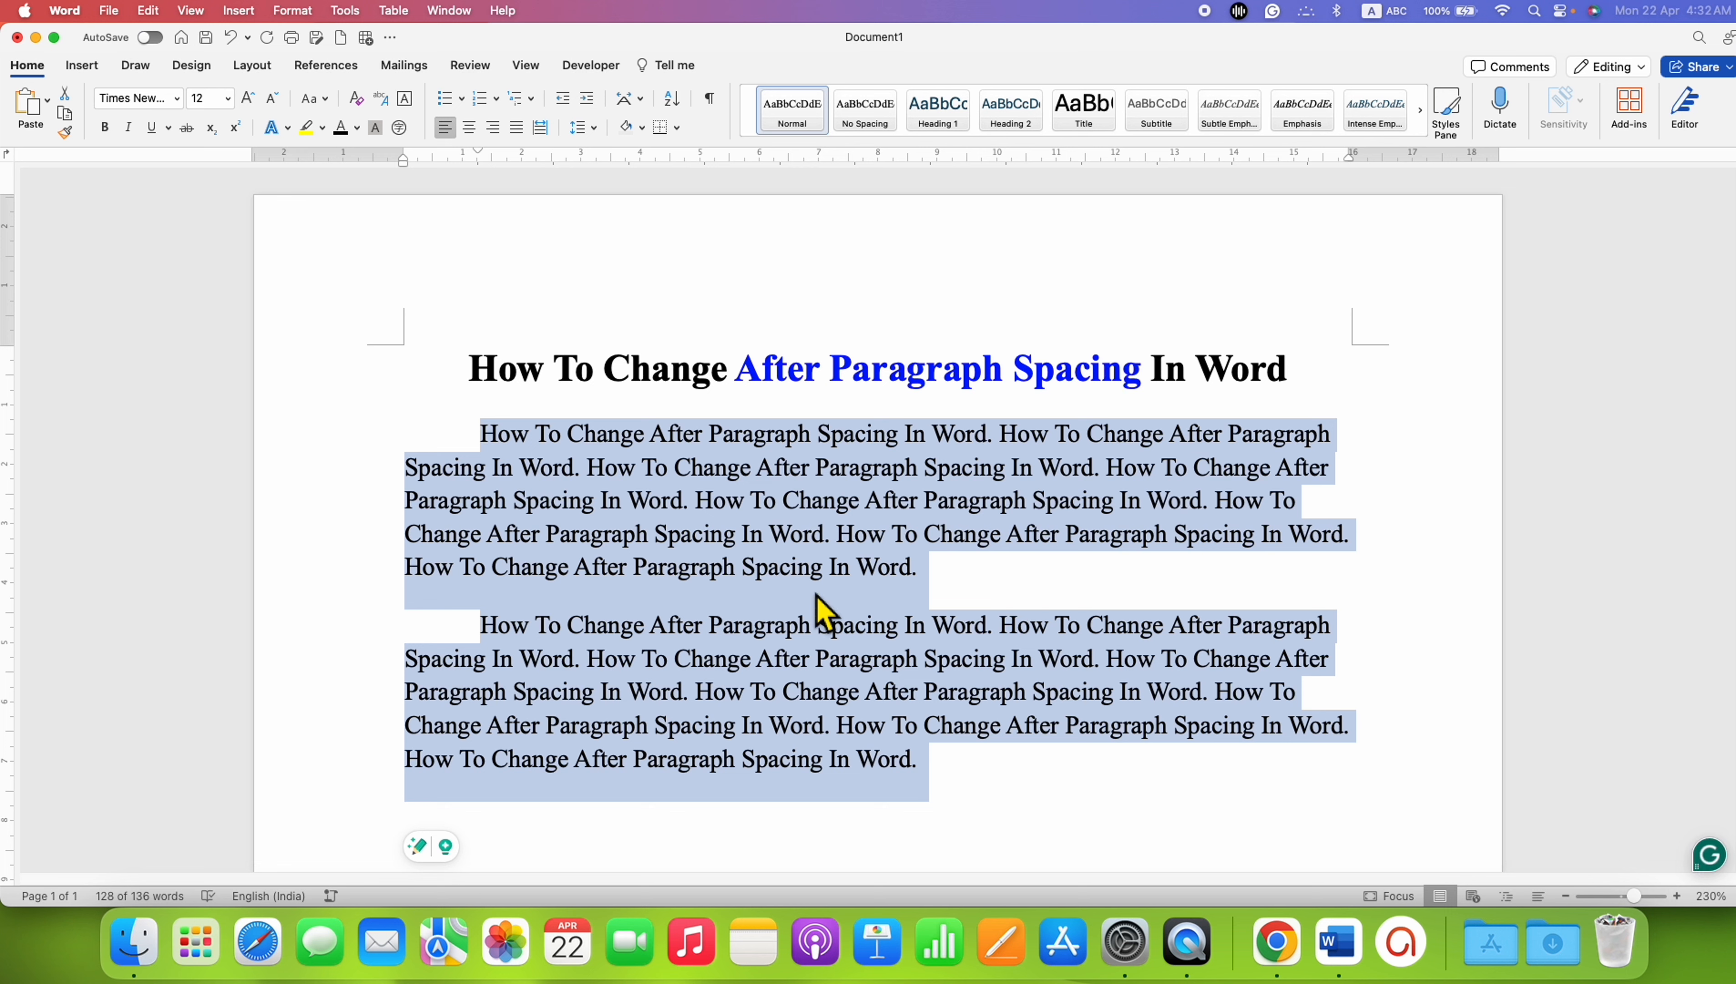
mouse_move(831, 624)
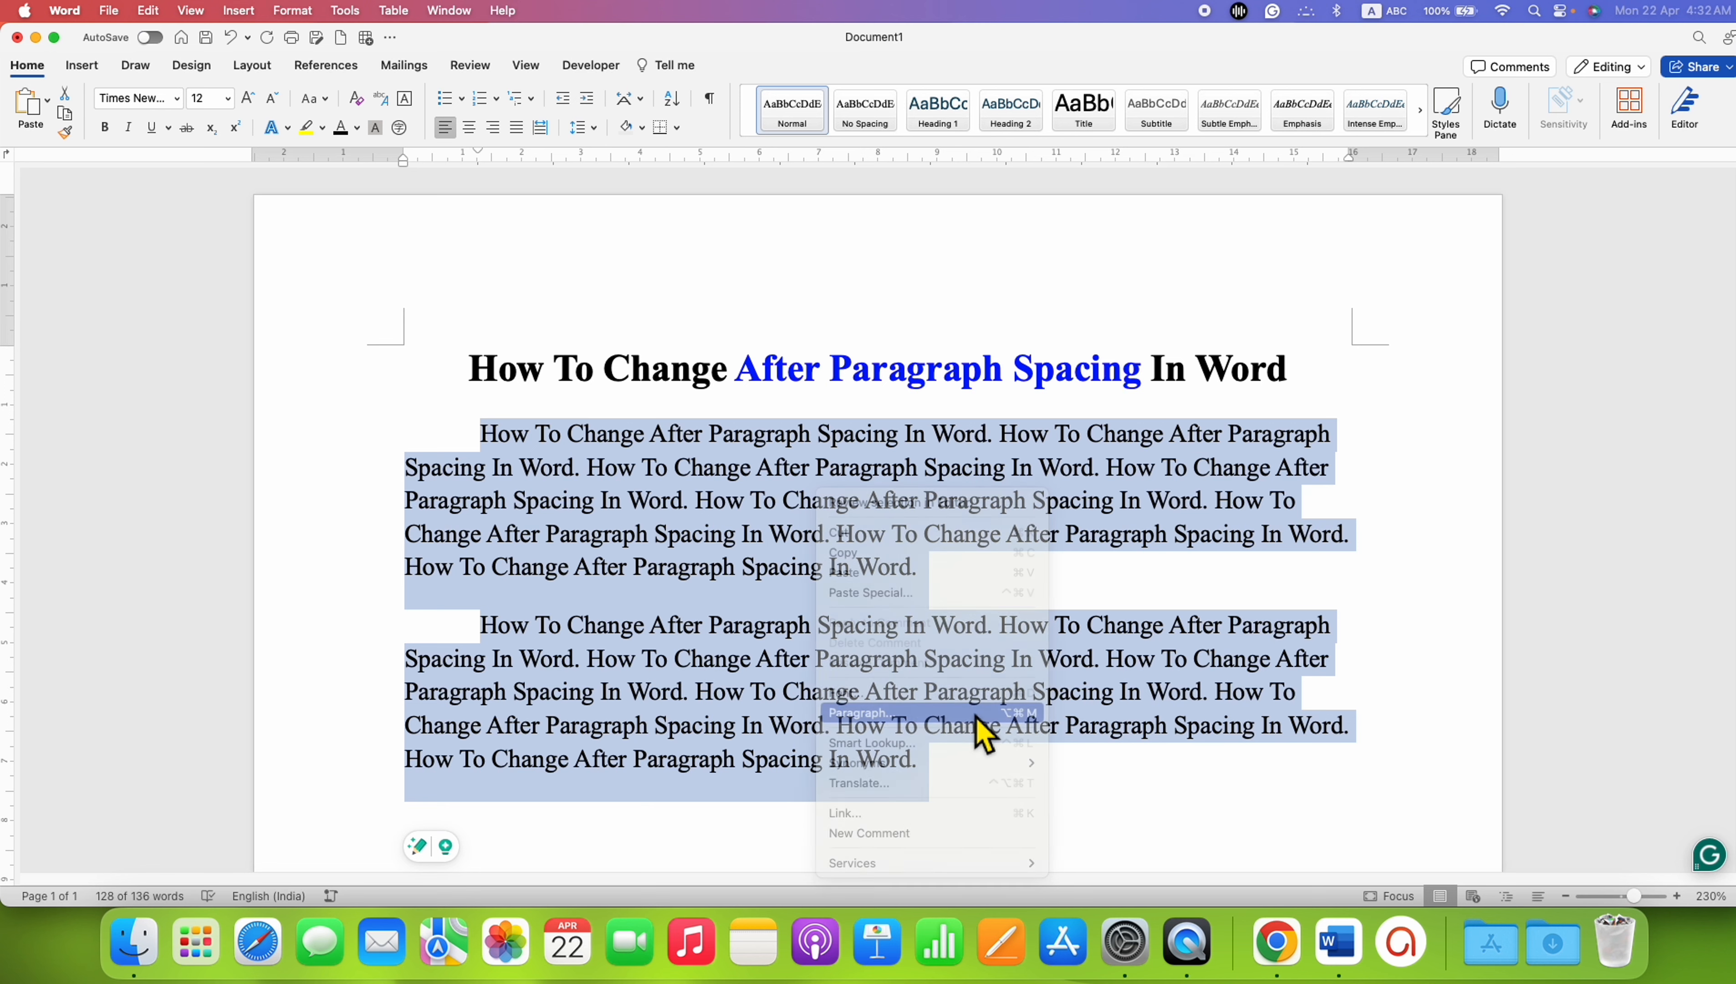
Bring up the Paragraph settings dialog for the selected paragraphs from the context menu
click(857, 712)
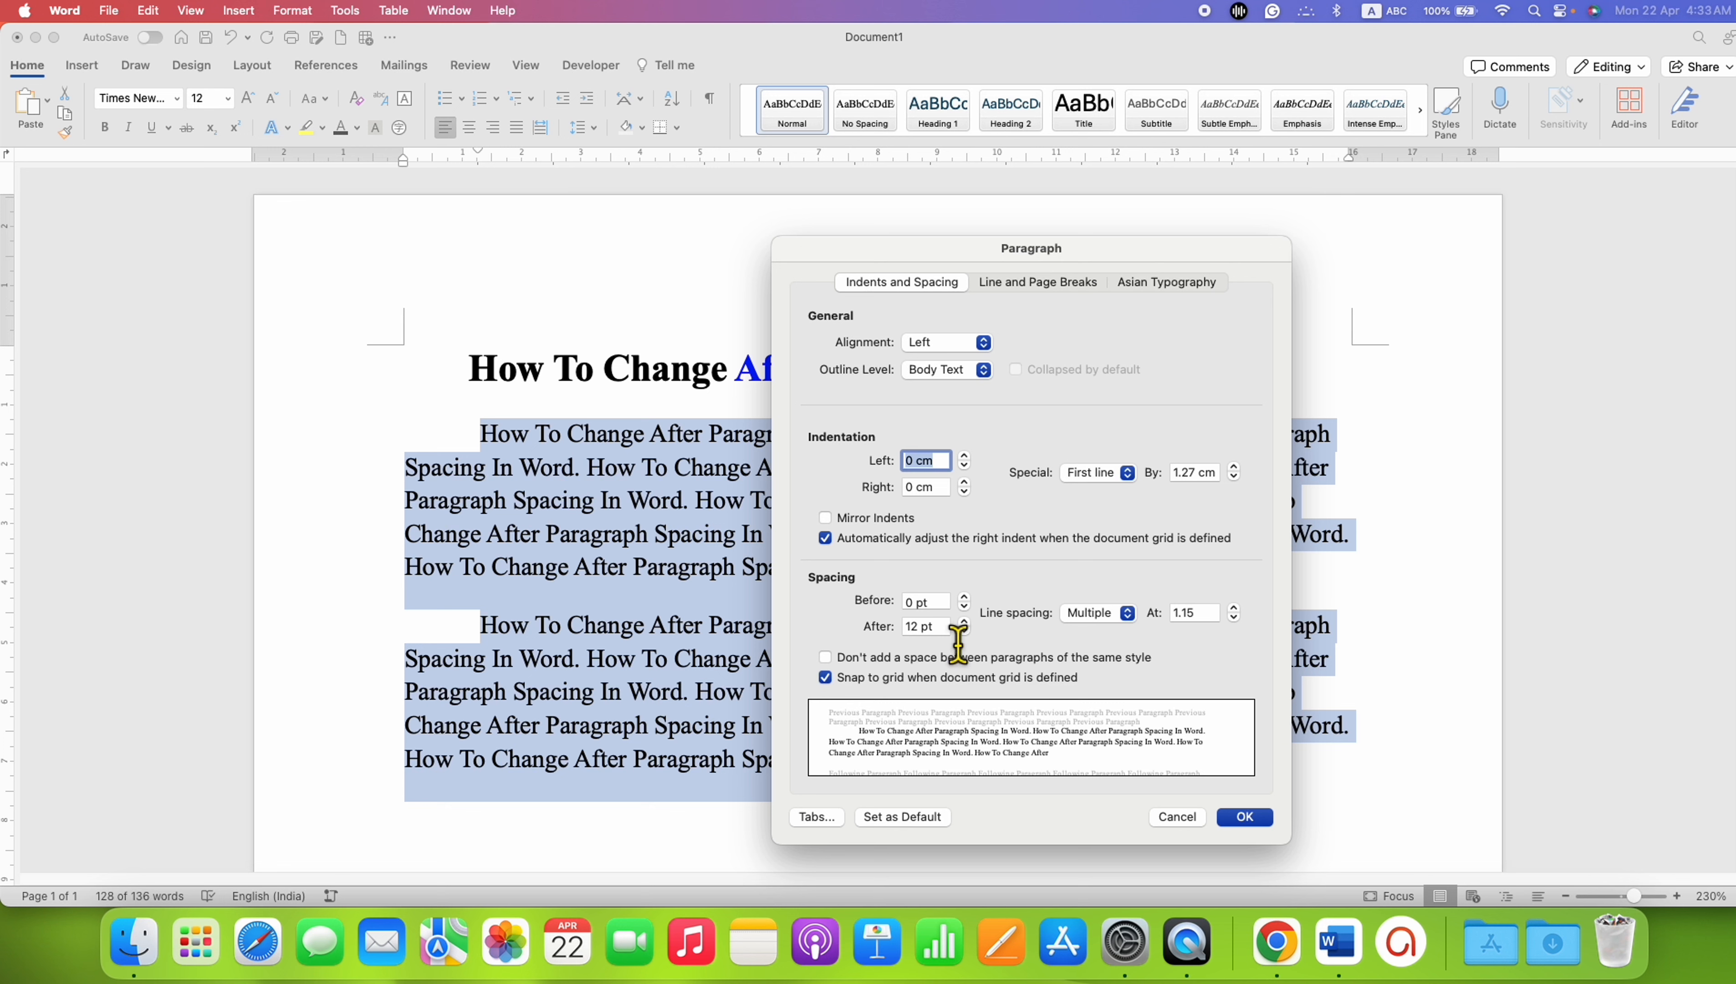
Set Spacing After to 6 pt with the arrows and apply it to both paragraphs
click(919, 625)
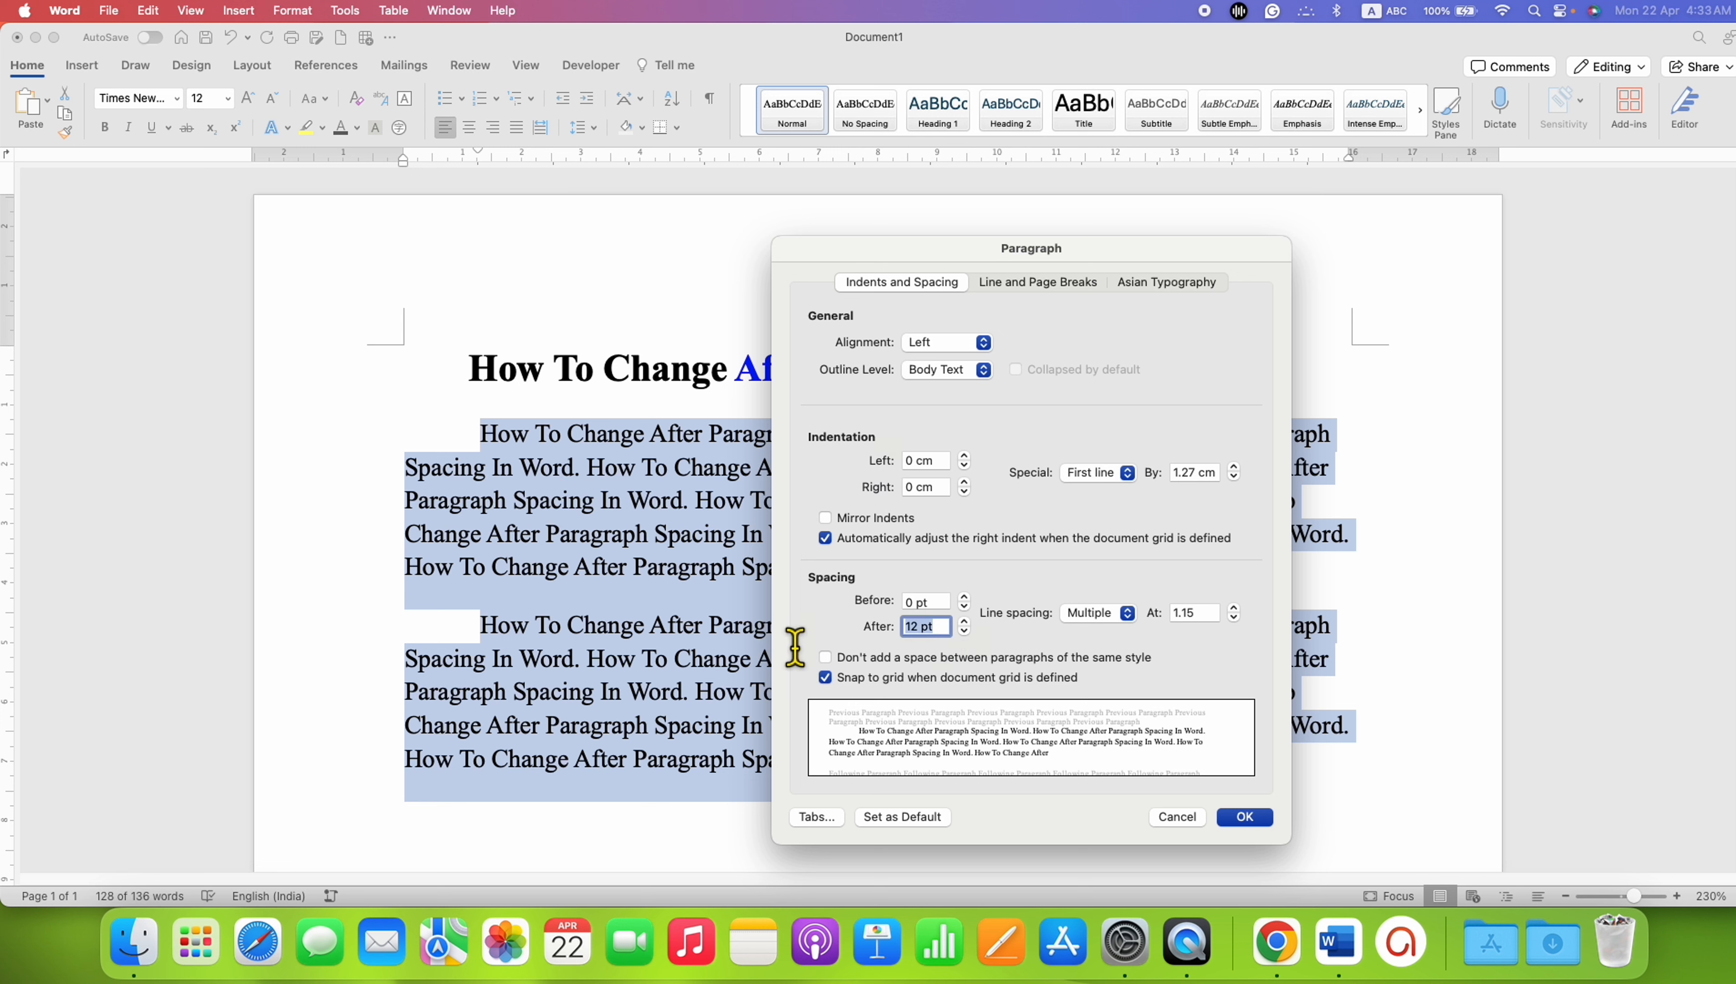
mouse_move(1000, 783)
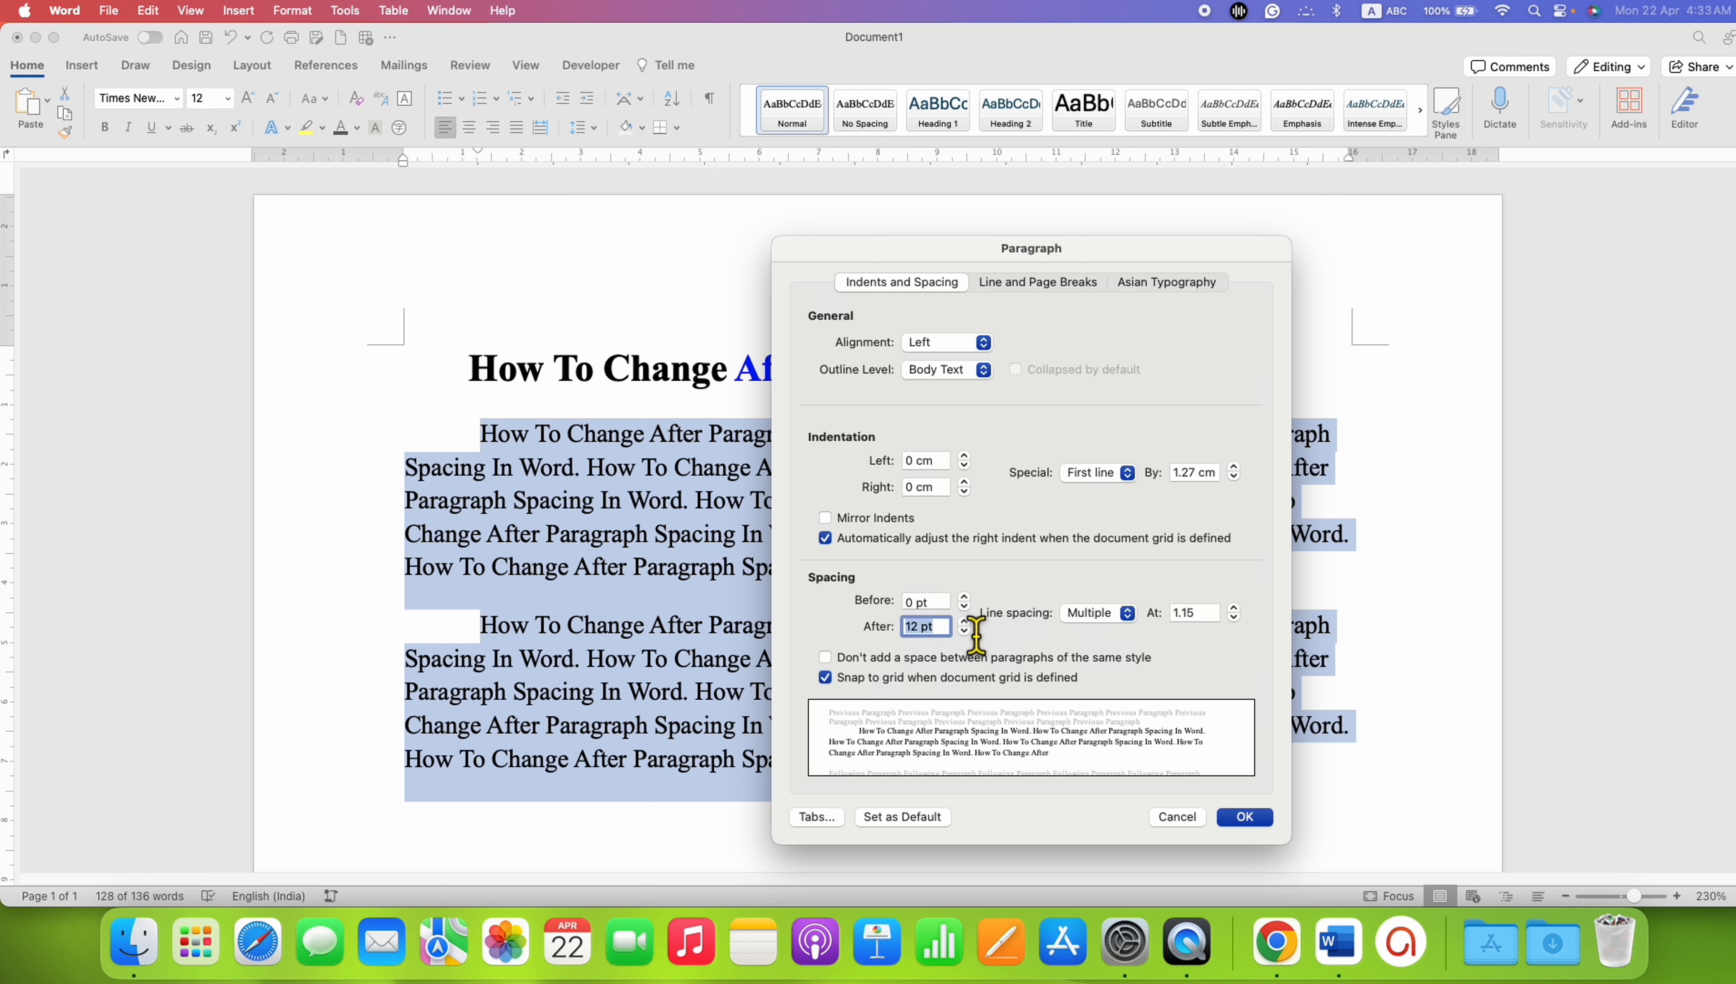
click(962, 630)
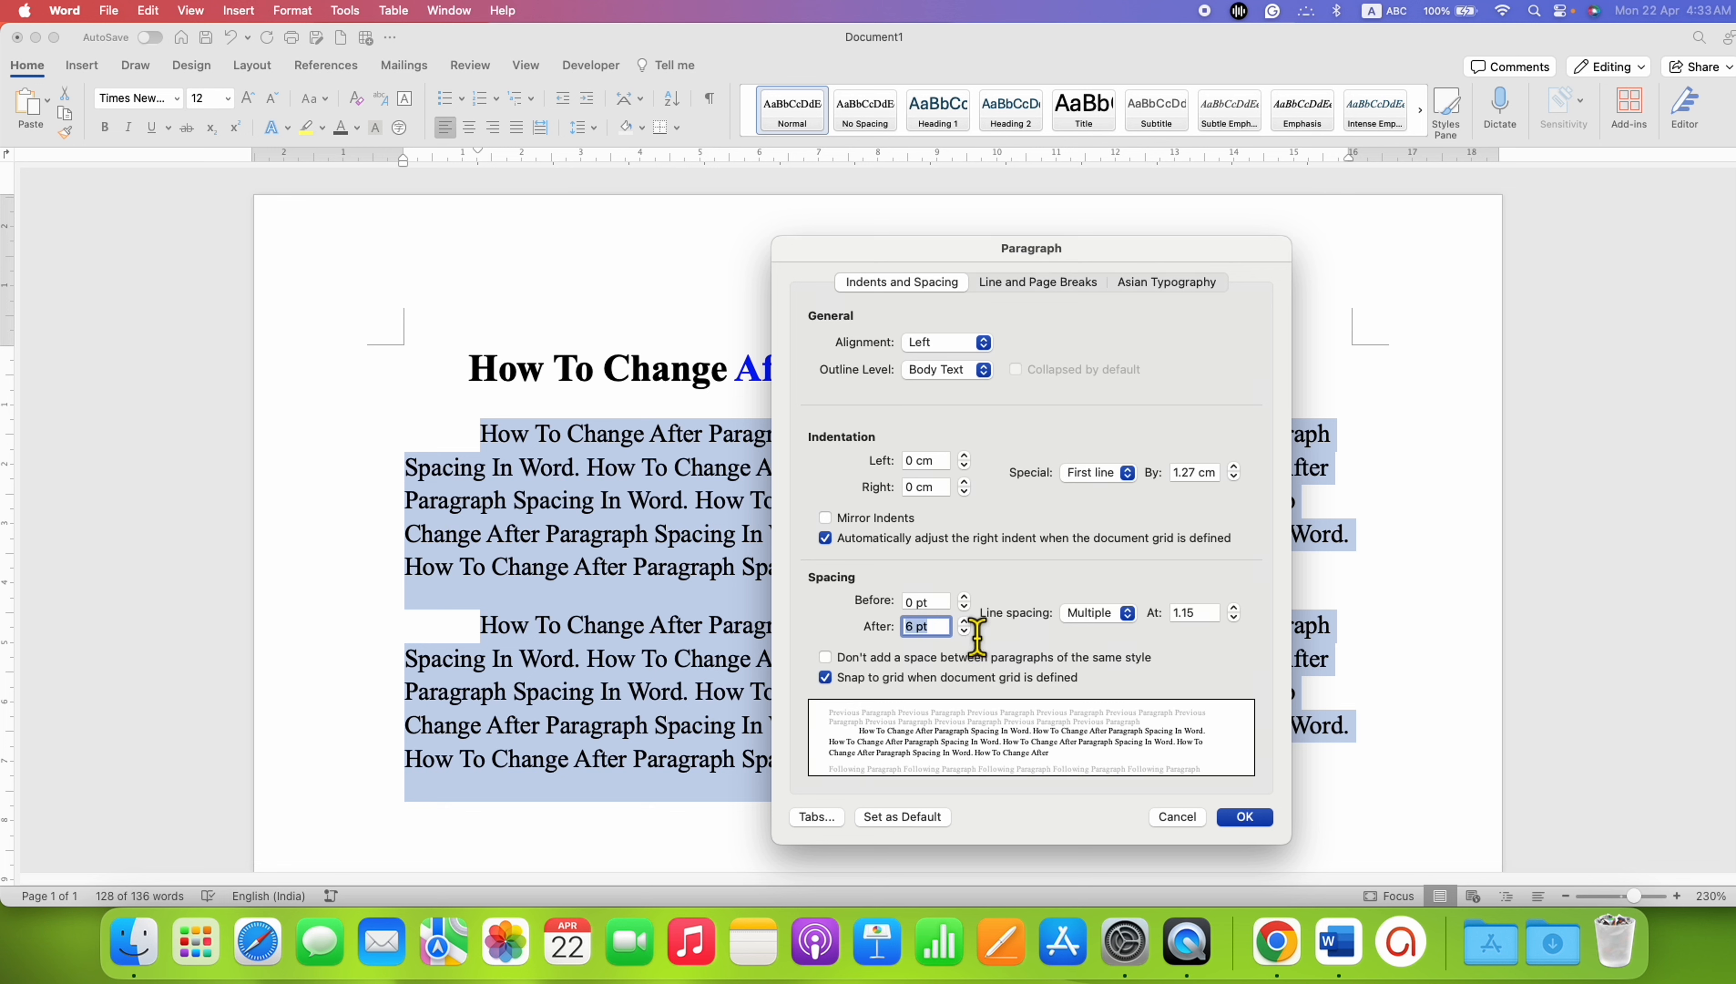
click(963, 620)
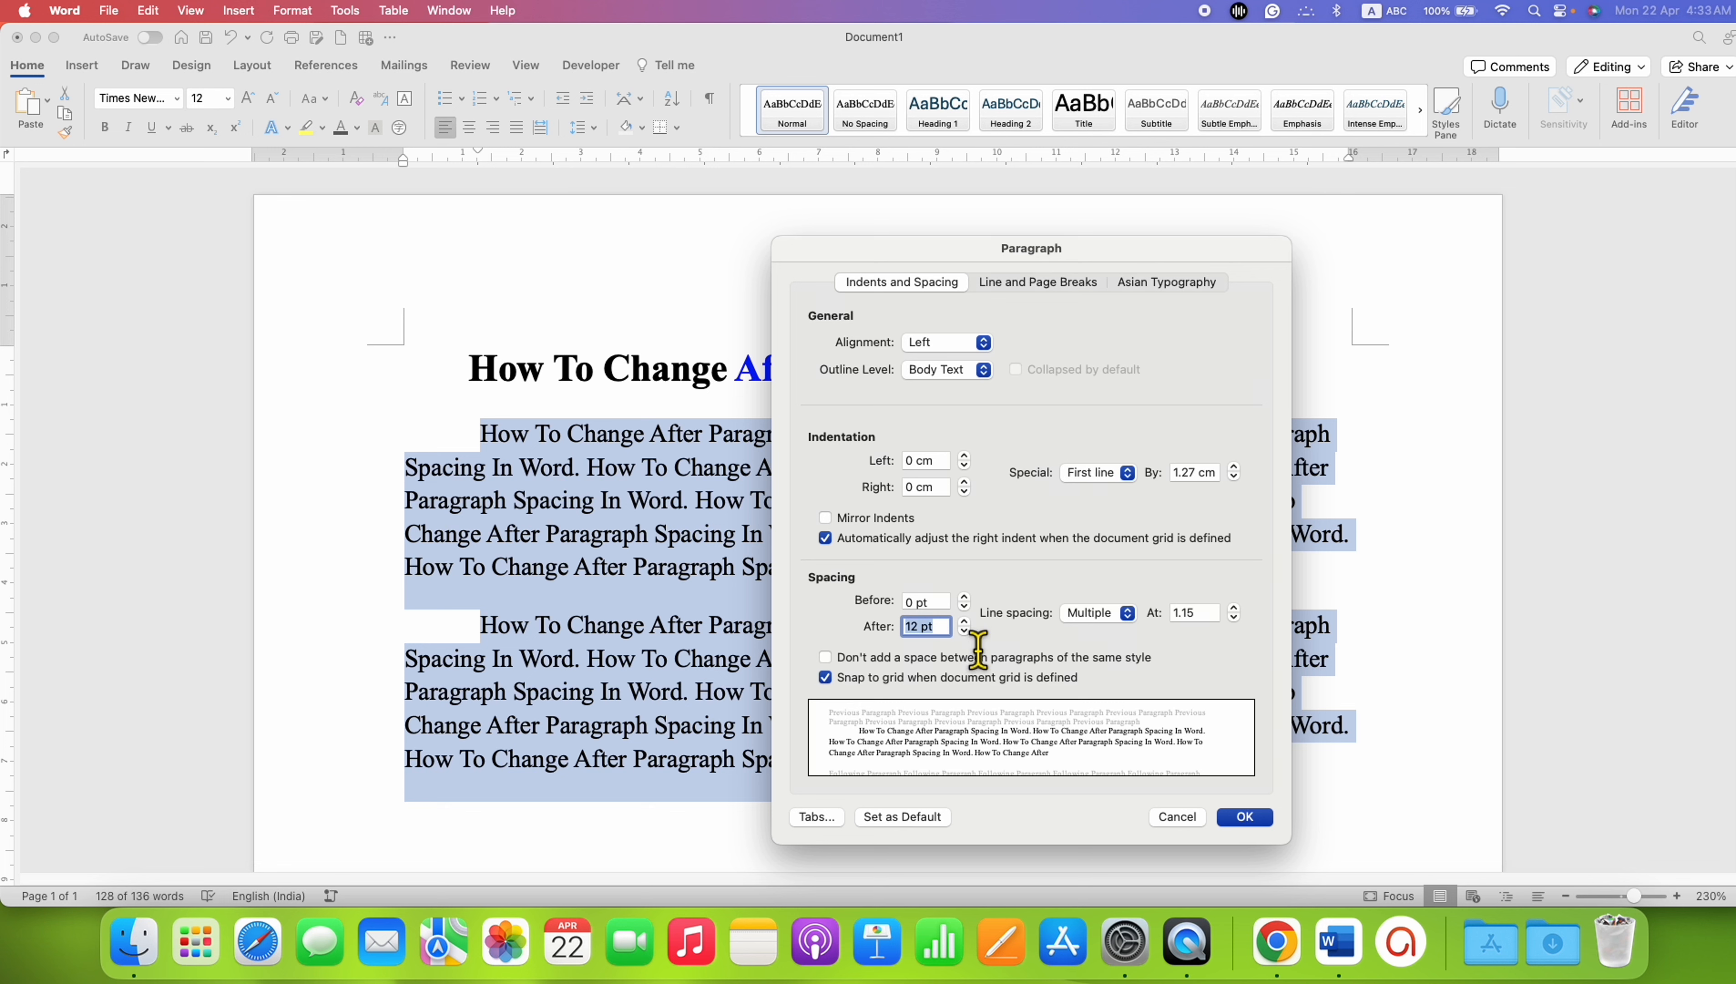
click(962, 629)
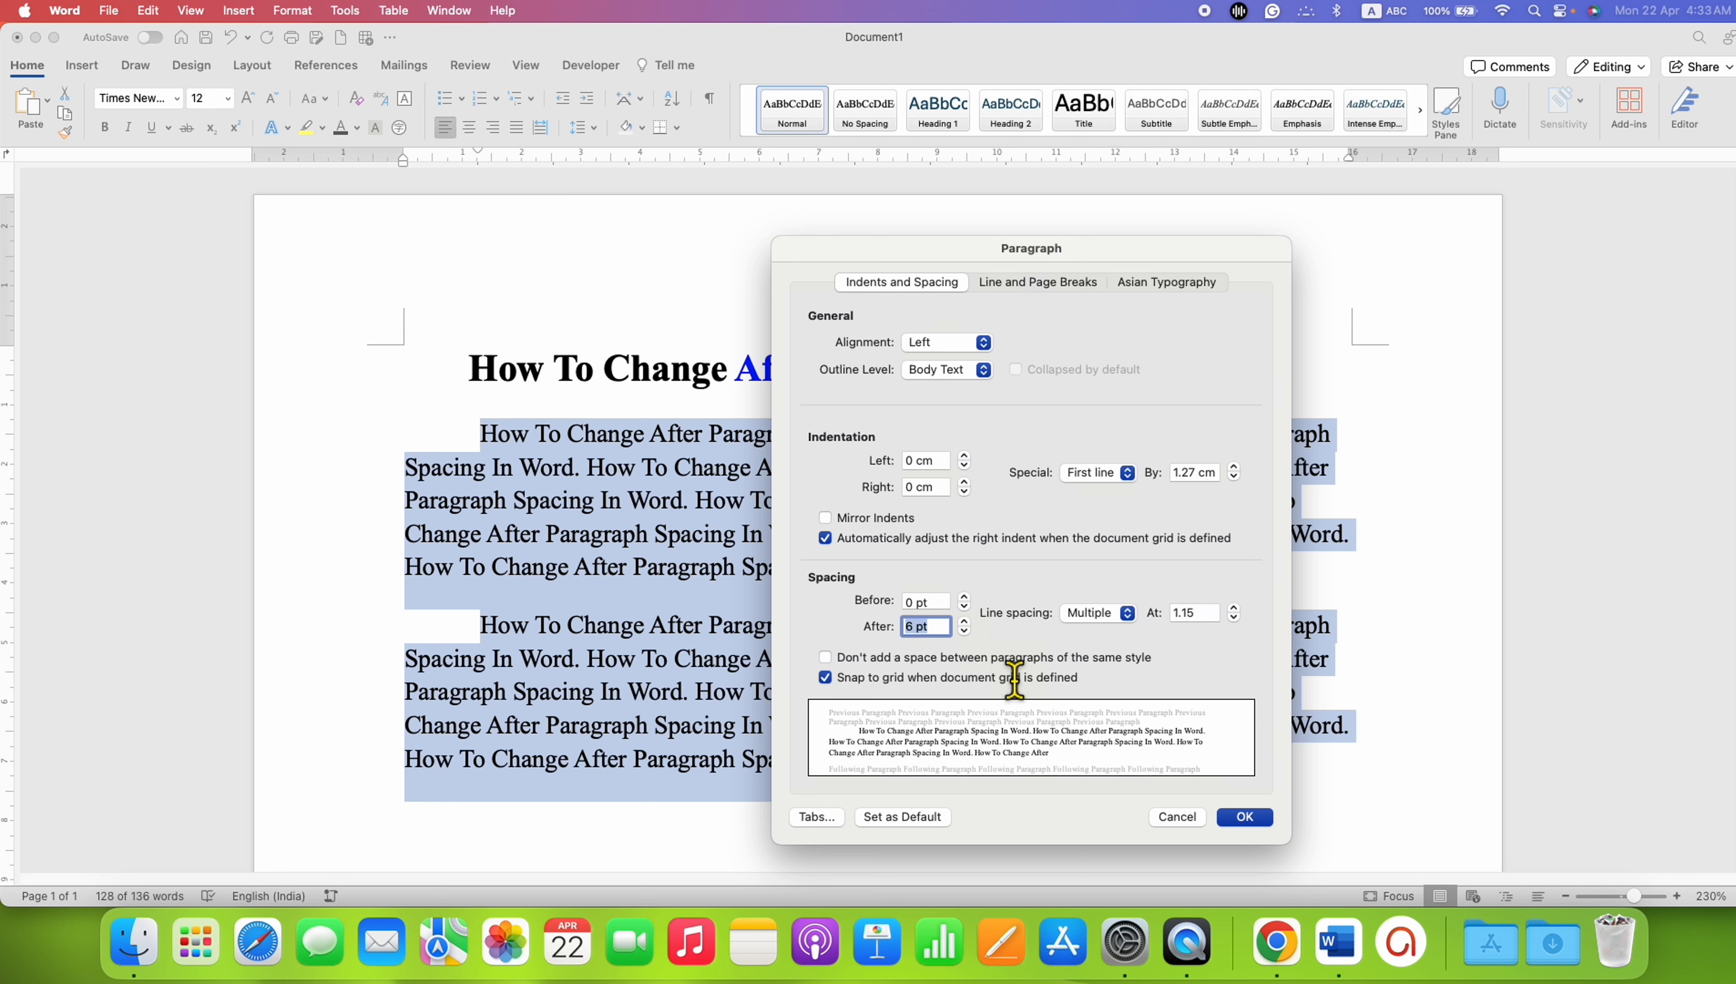
mouse_move(976, 635)
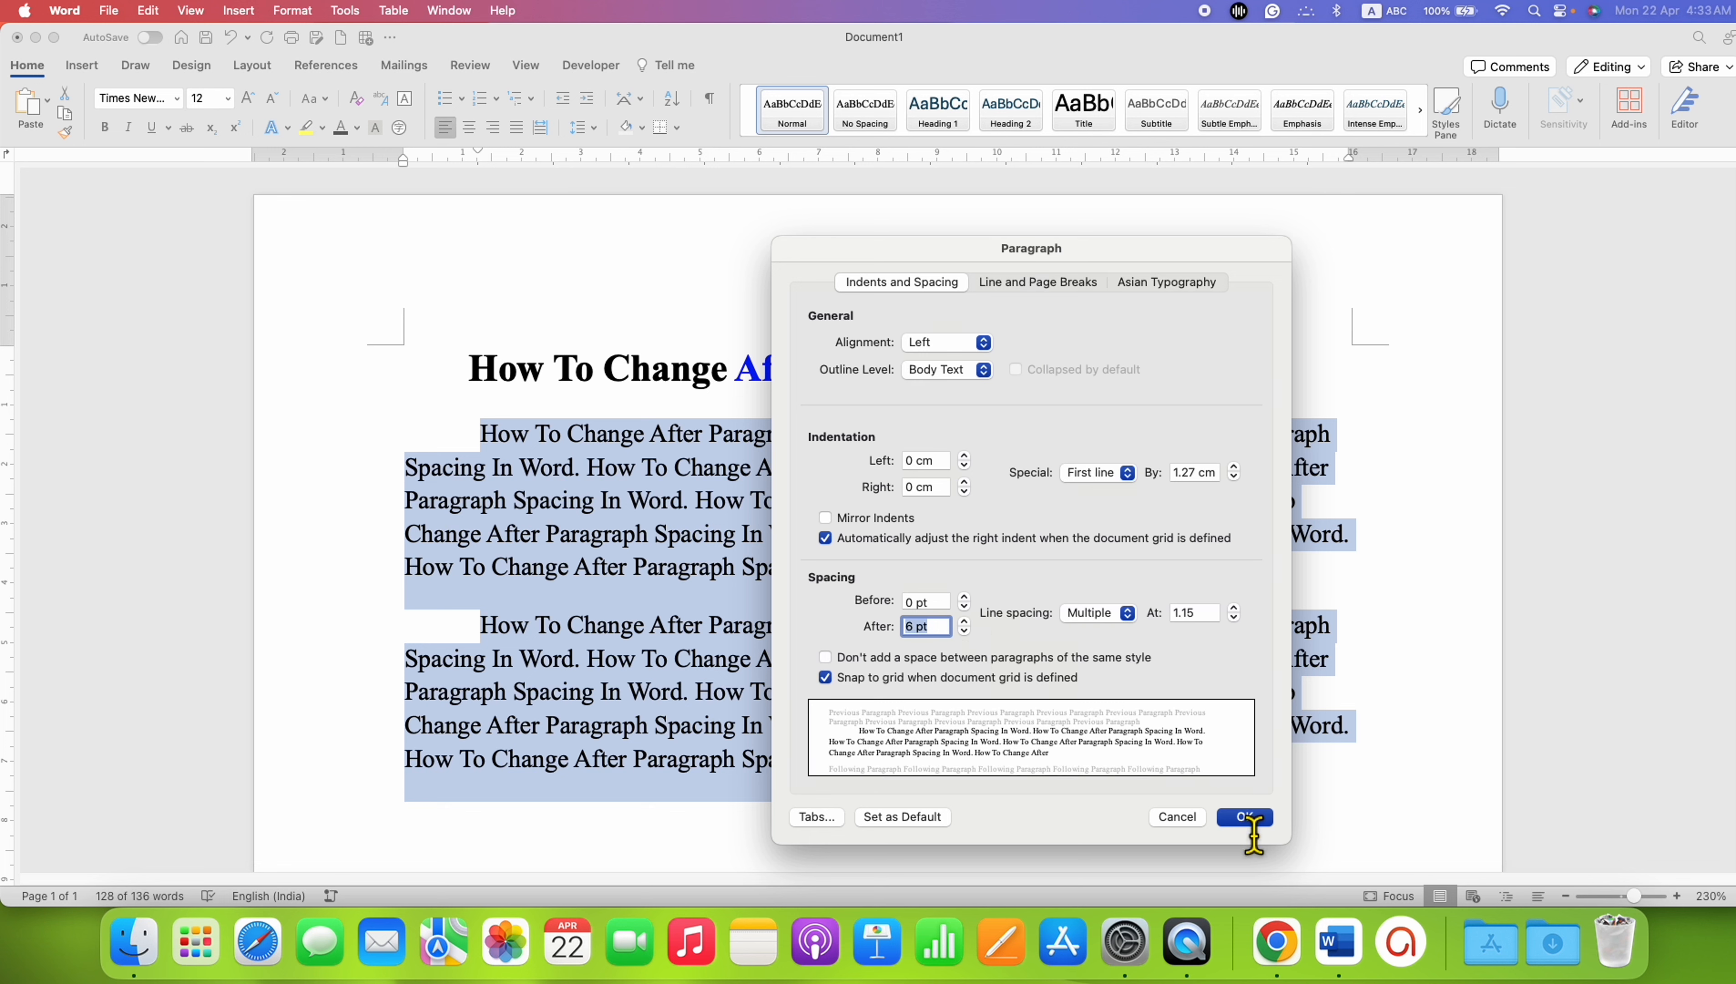
click(1242, 816)
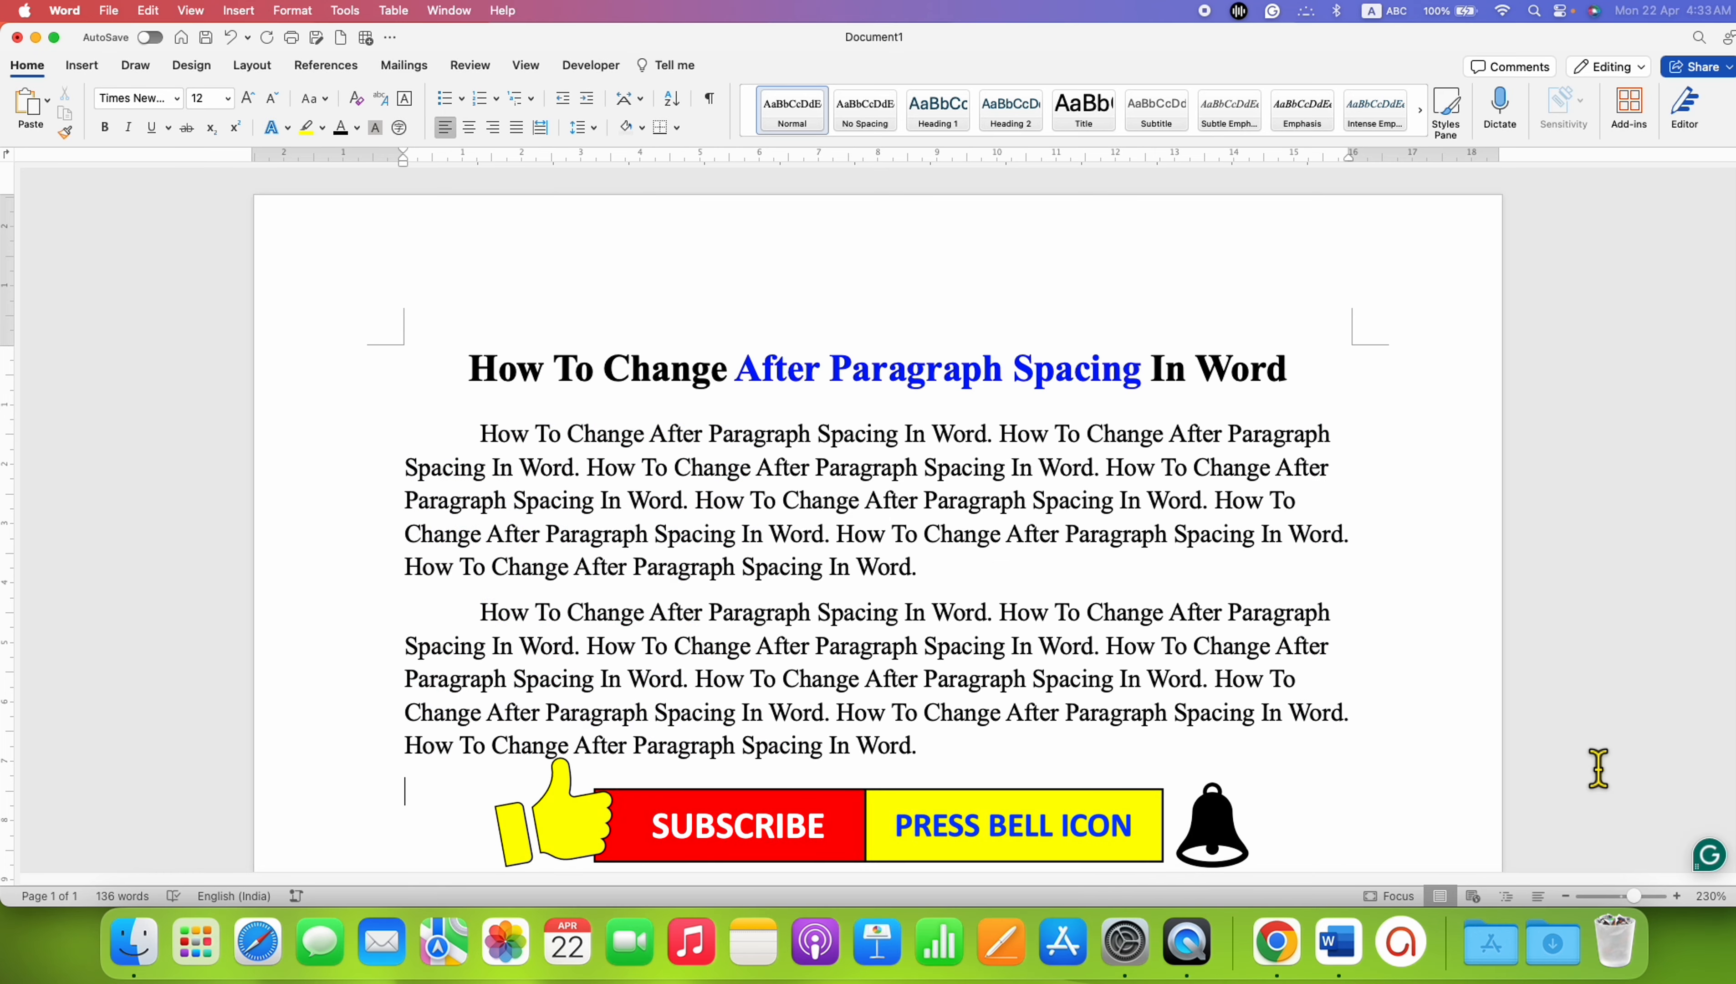